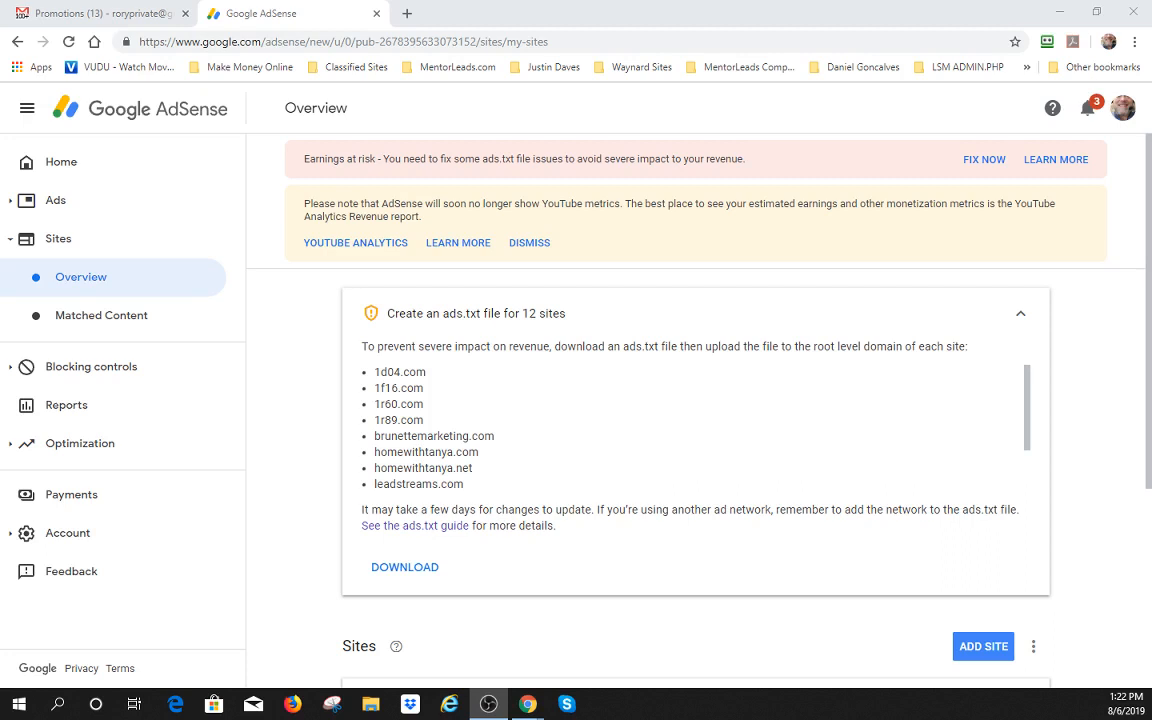
{"action": "mouse_move", "coordinate": [162, 165]}
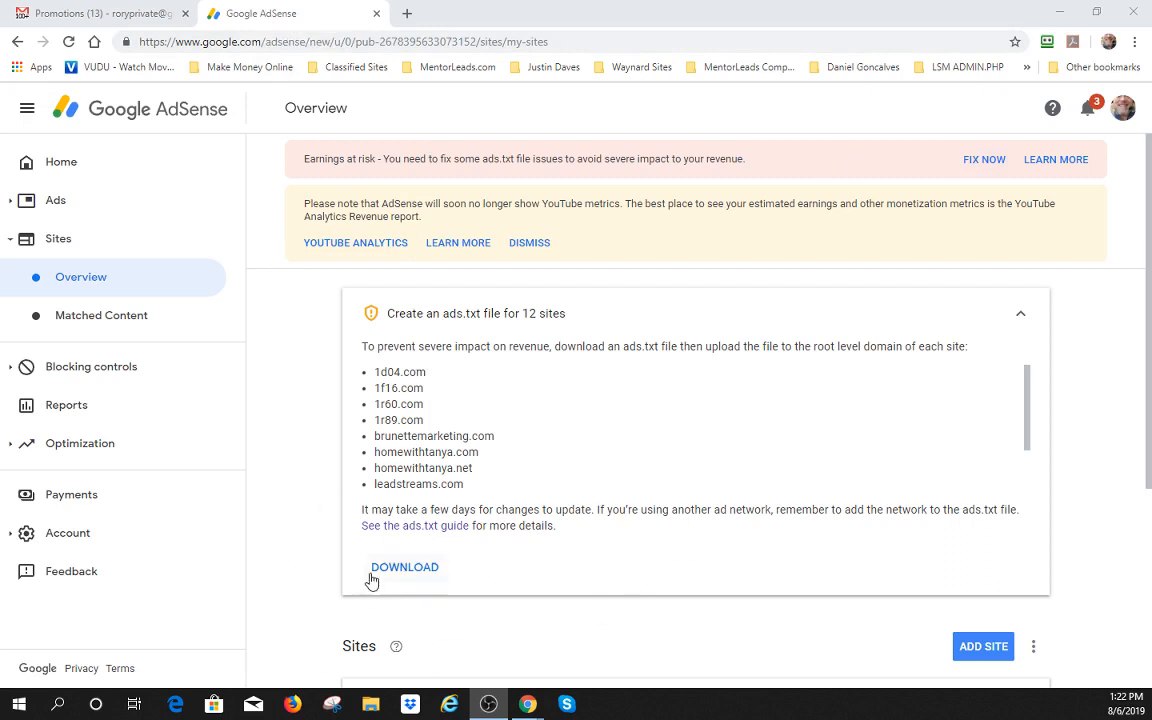
{"action": "mouse_move", "coordinate": [415, 575]}
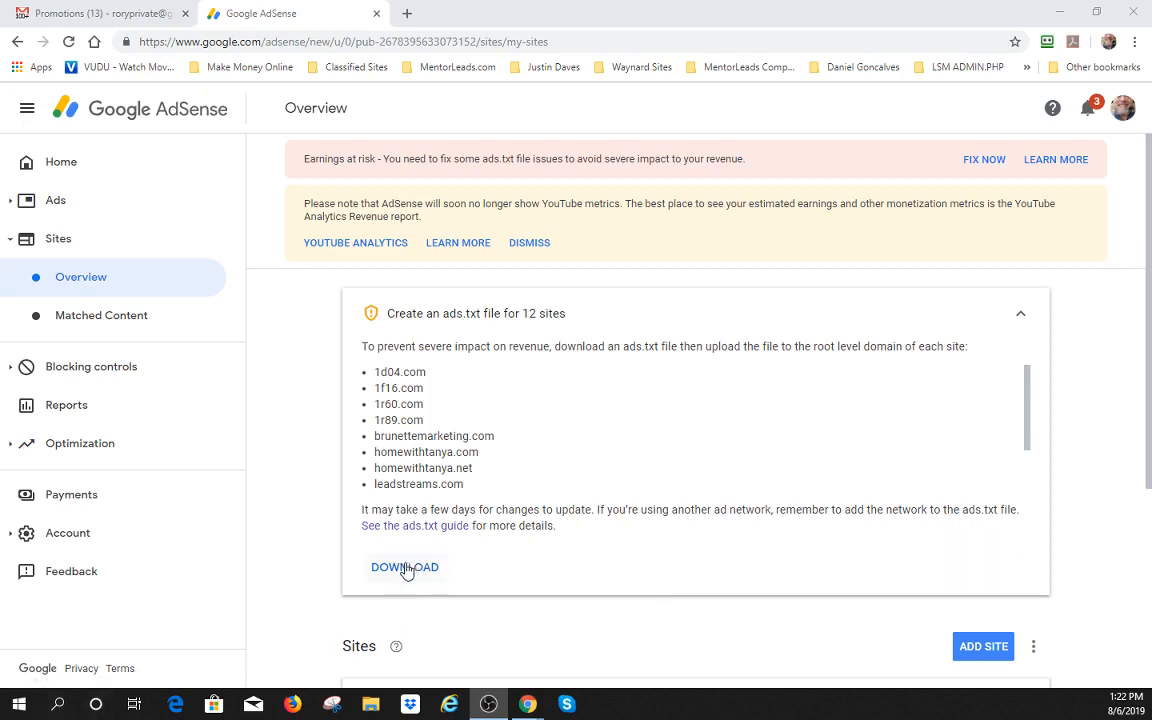
Download the ads.txt file for all sites and show 'ads (2)' in the Downloads folder.
{"action": "left_click", "coordinate": [405, 567]}
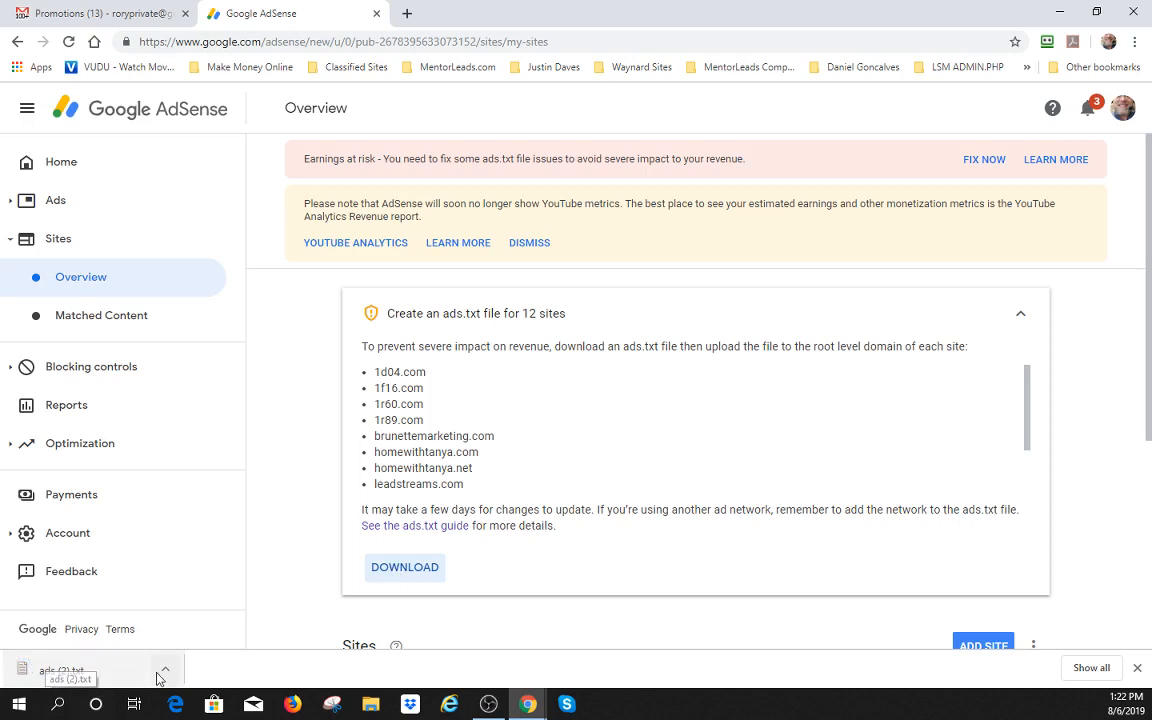
{"action": "left_click", "coordinate": [165, 670]}
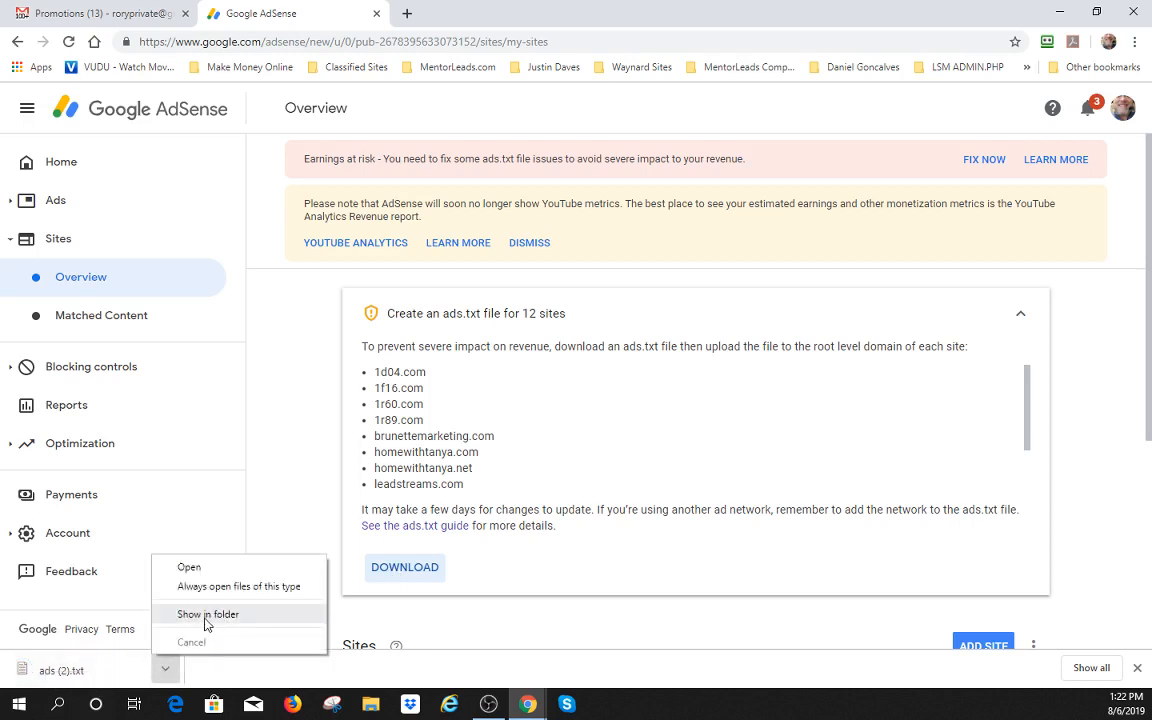
{"action": "left_click", "coordinate": [208, 614]}
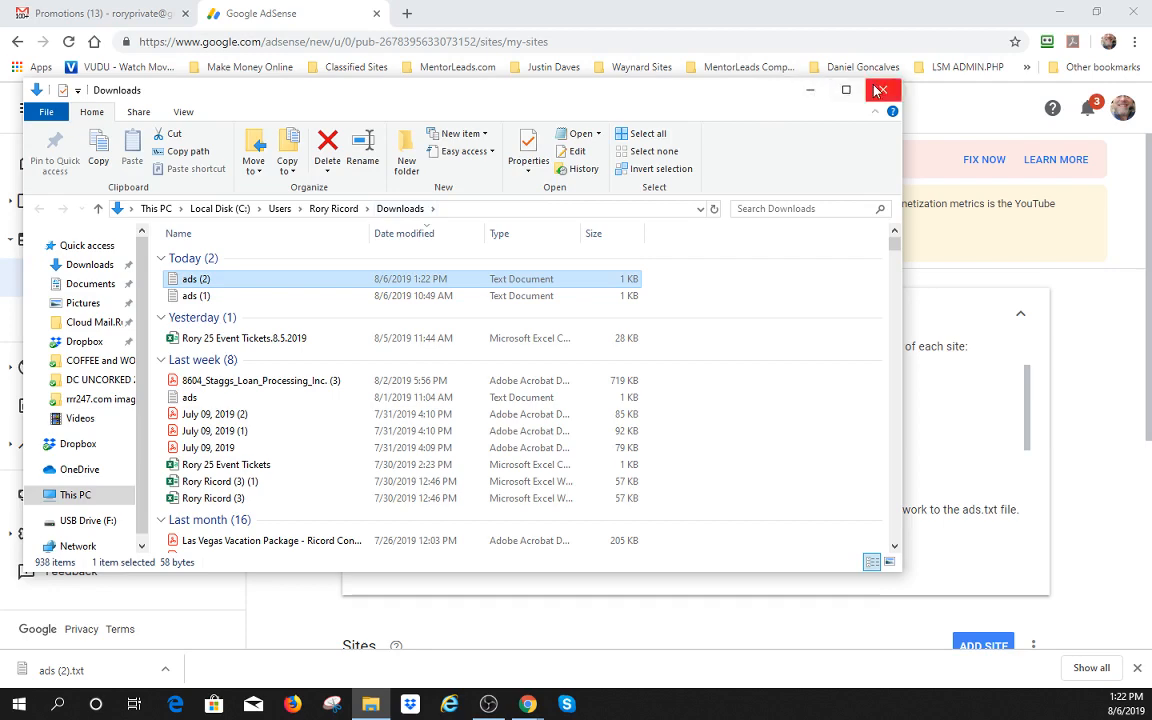
{"action": "left_click", "coordinate": [881, 90]}
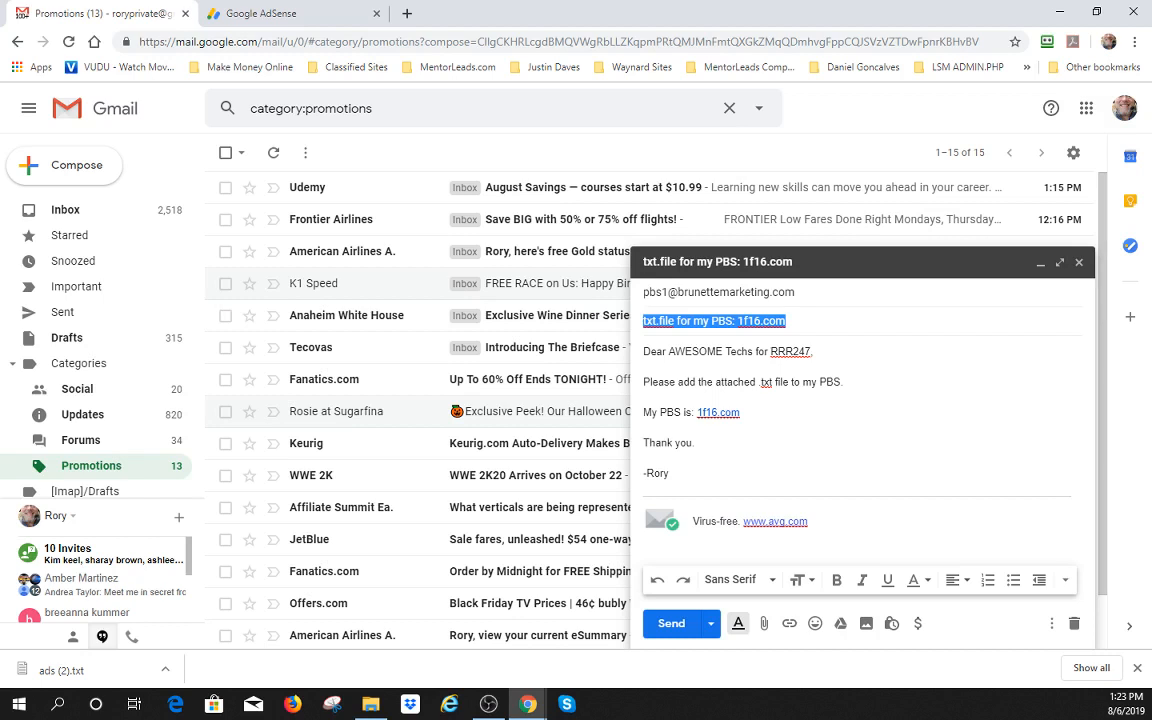
{"action": "mouse_move", "coordinate": [800, 407]}
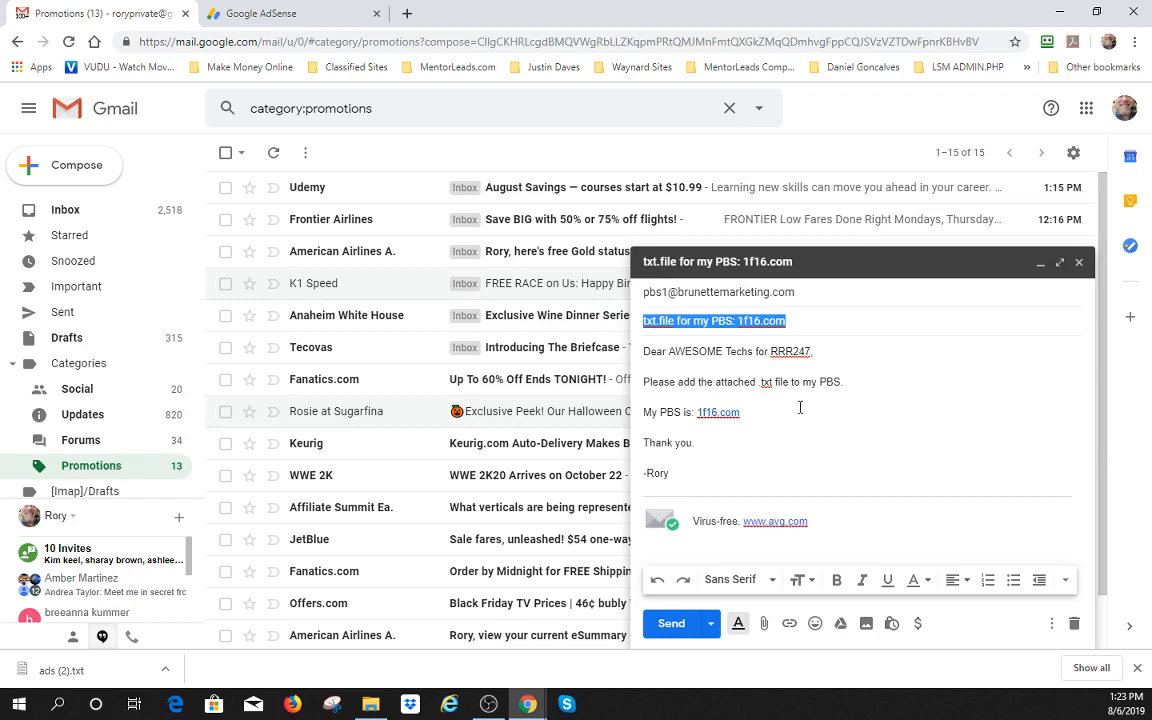
{"action": "mouse_move", "coordinate": [826, 397]}
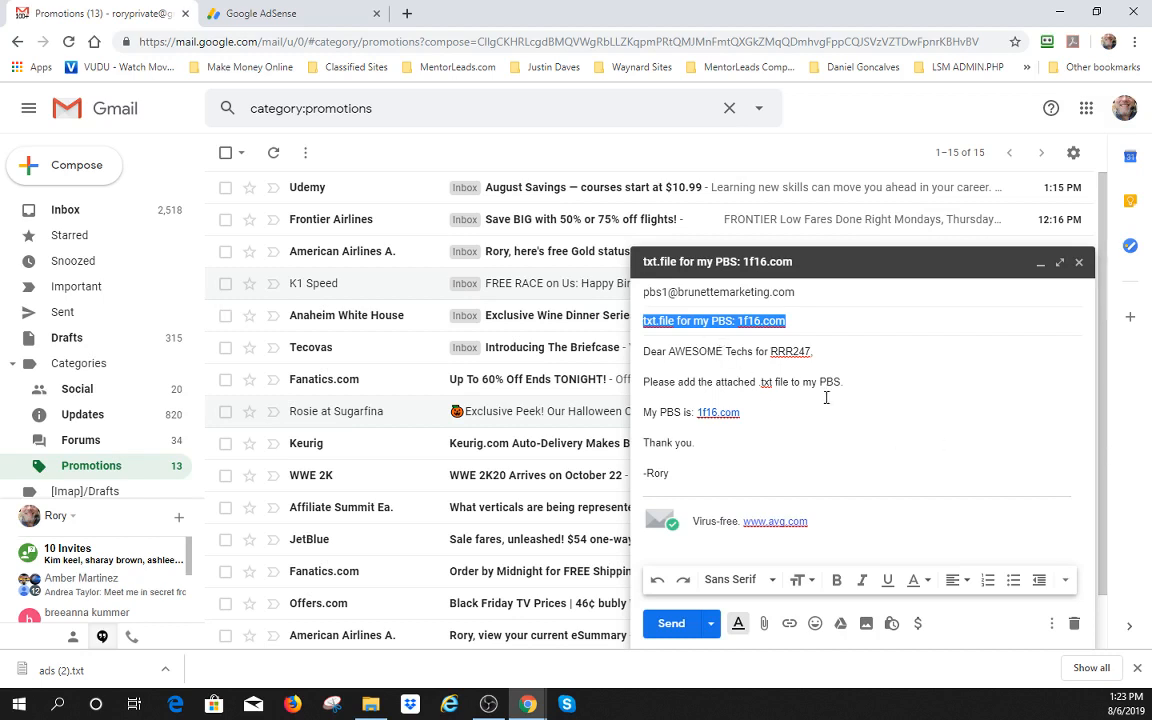
{"action": "mouse_move", "coordinate": [793, 358]}
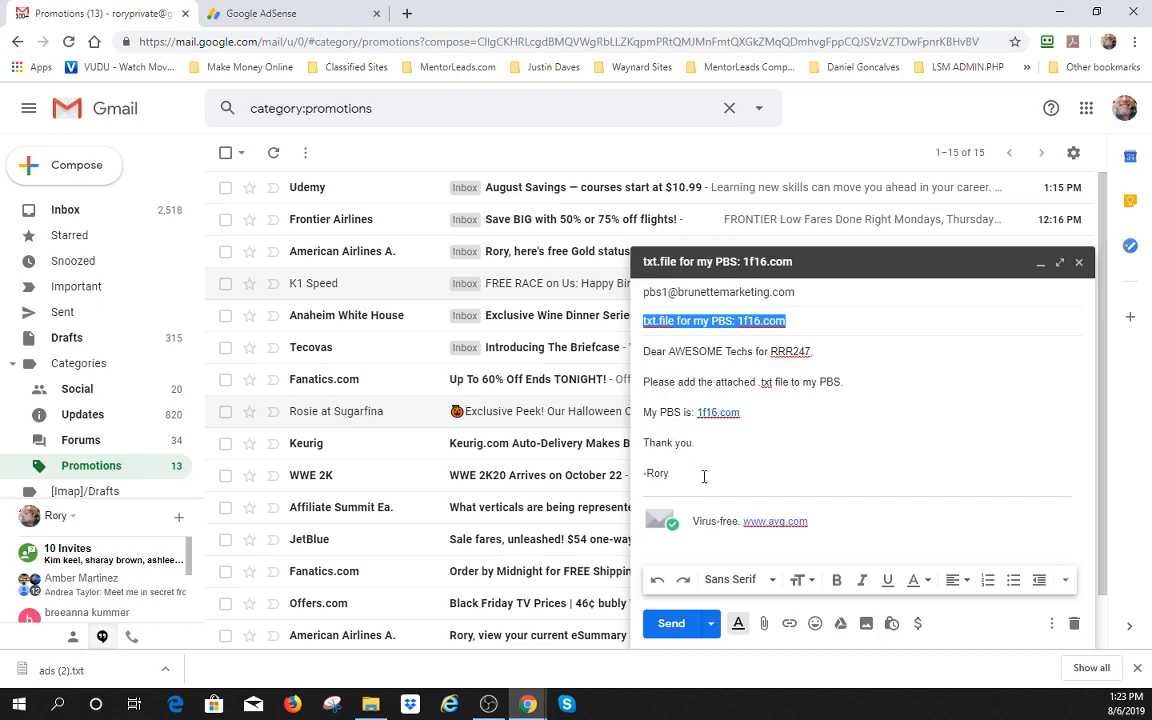
{"action": "mouse_move", "coordinate": [763, 623]}
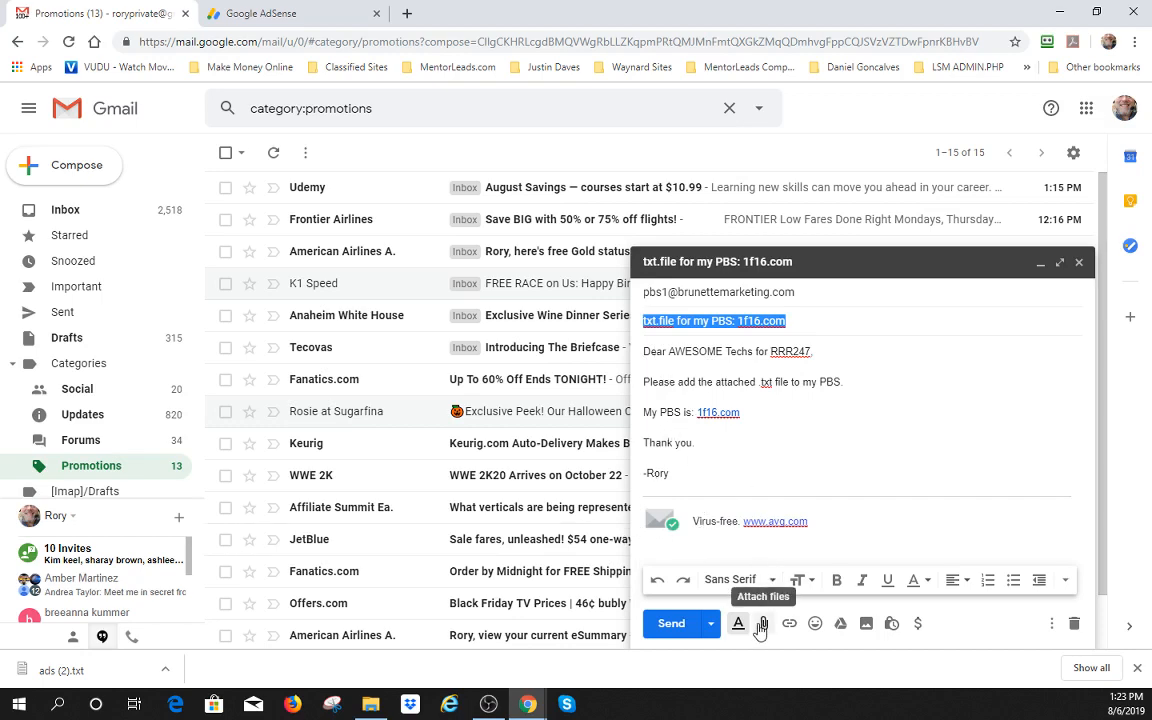
Attach ads (1).txt to the tech team email, then go back to the AdSense Sites overview.
{"action": "left_click", "coordinate": [738, 623]}
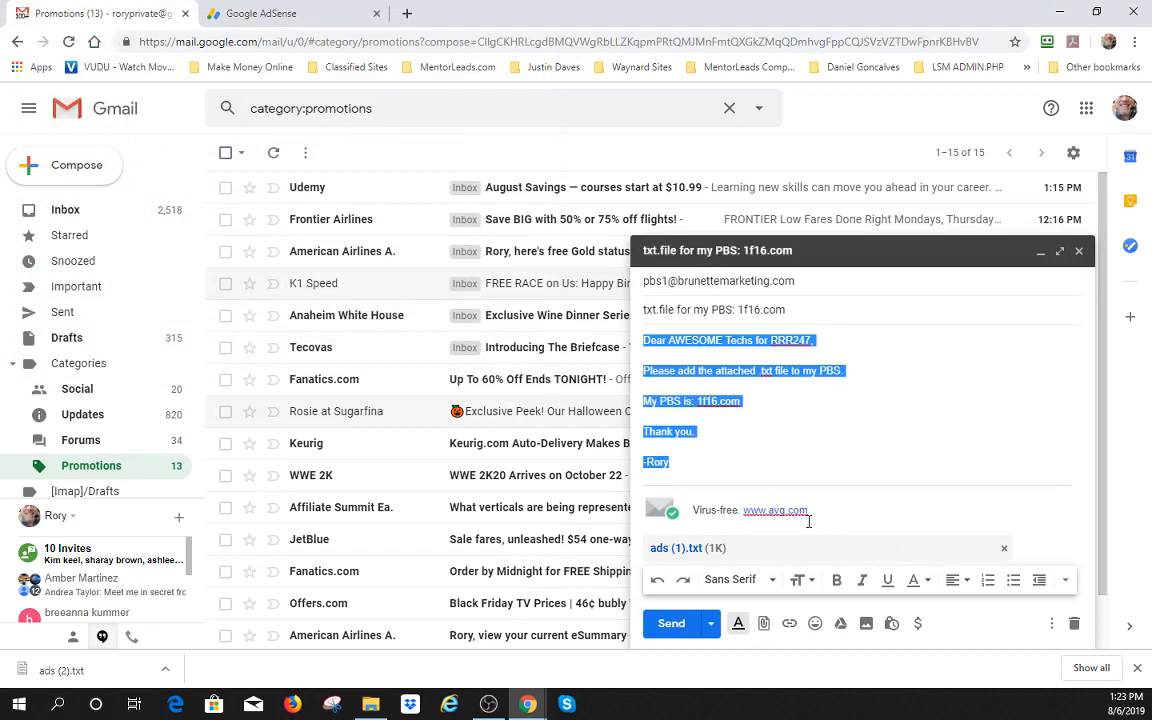
{"action": "mouse_move", "coordinate": [718, 457]}
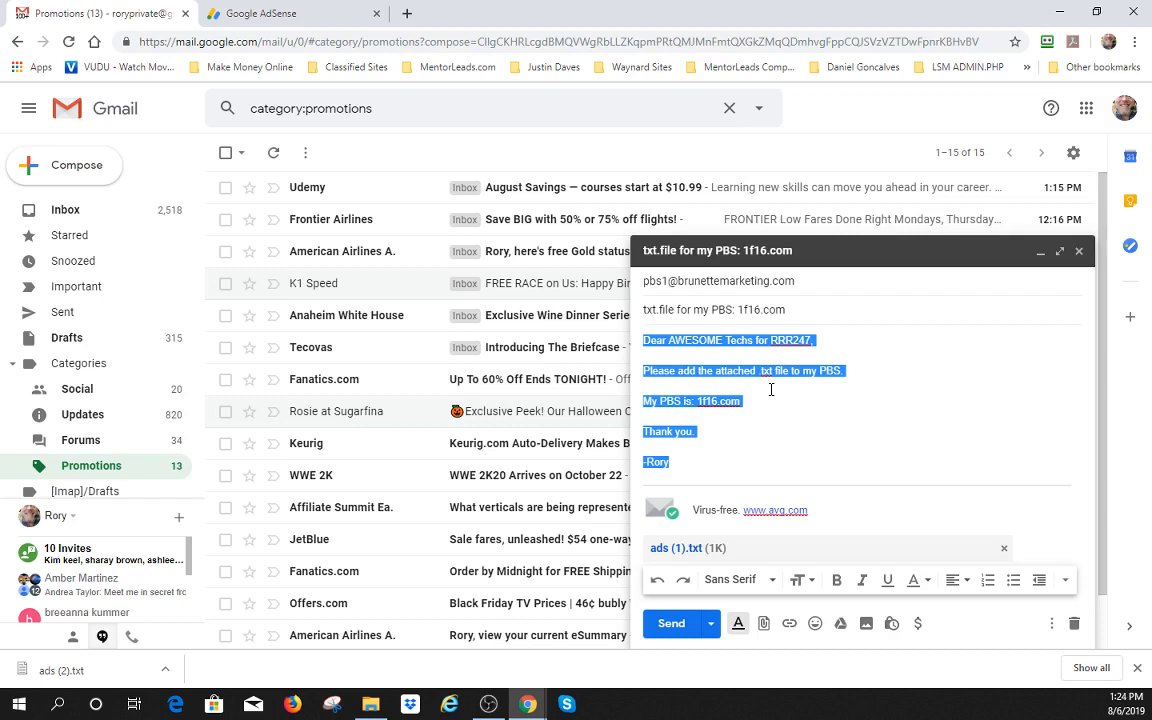
{"action": "mouse_move", "coordinate": [680, 320]}
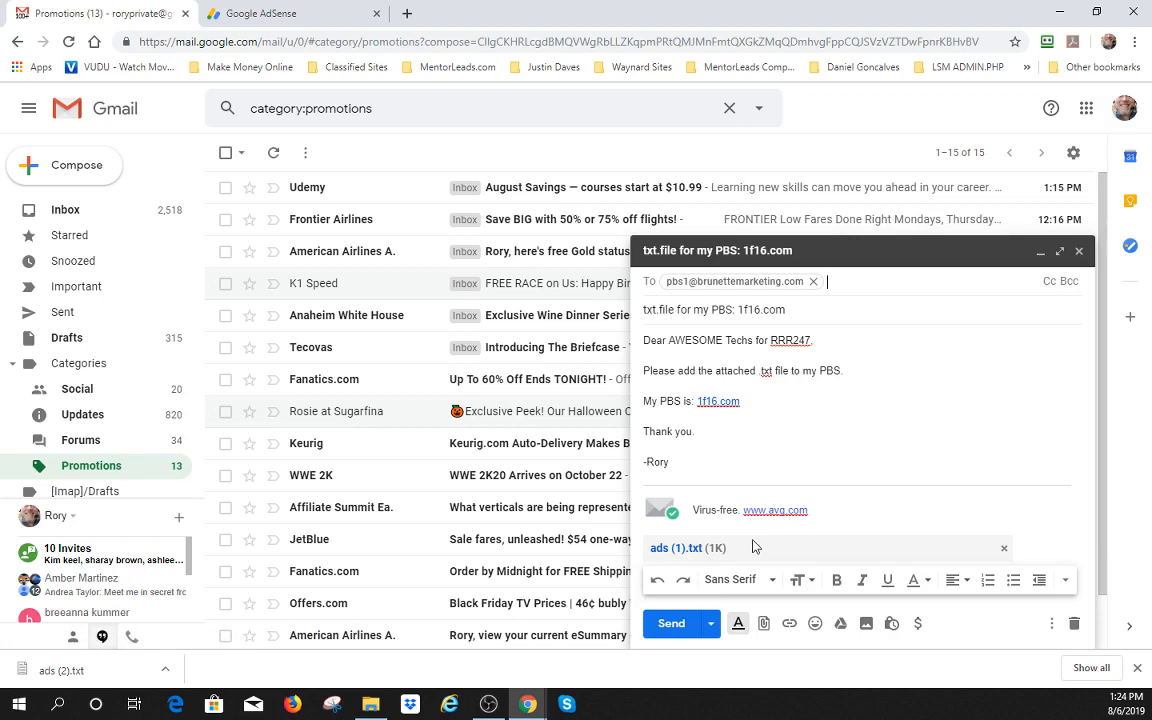
{"action": "mouse_move", "coordinate": [754, 547]}
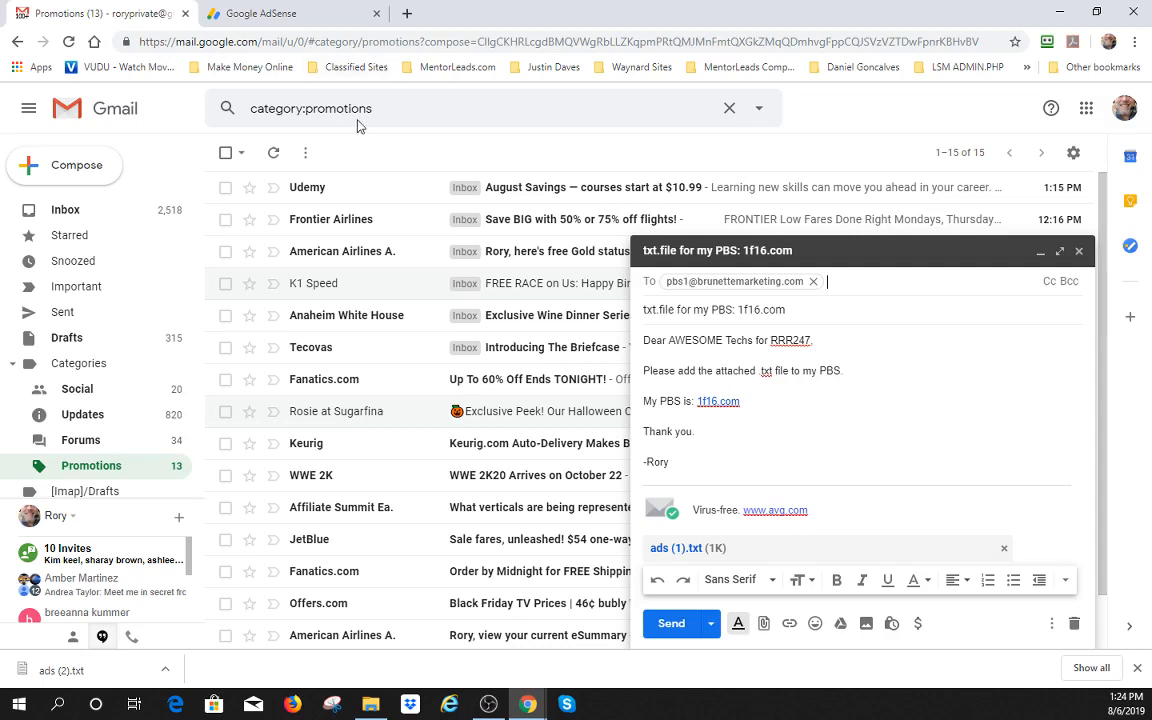
{"action": "left_click", "coordinate": [290, 13]}
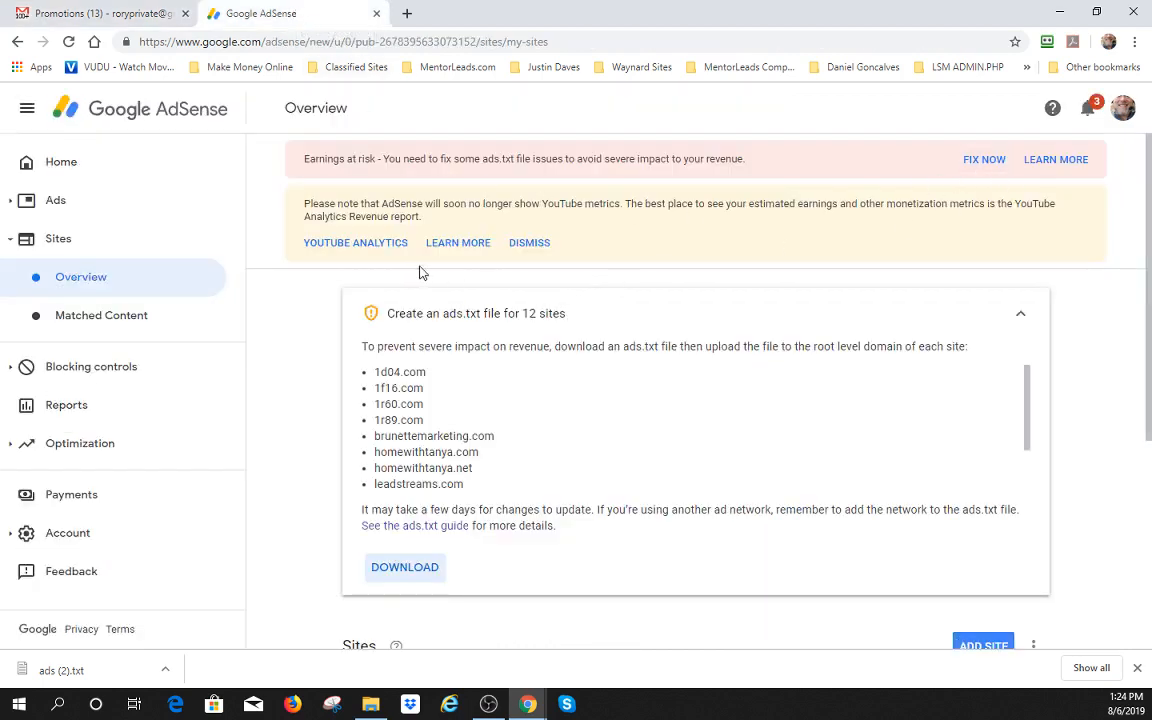
{"action": "mouse_move", "coordinate": [808, 375]}
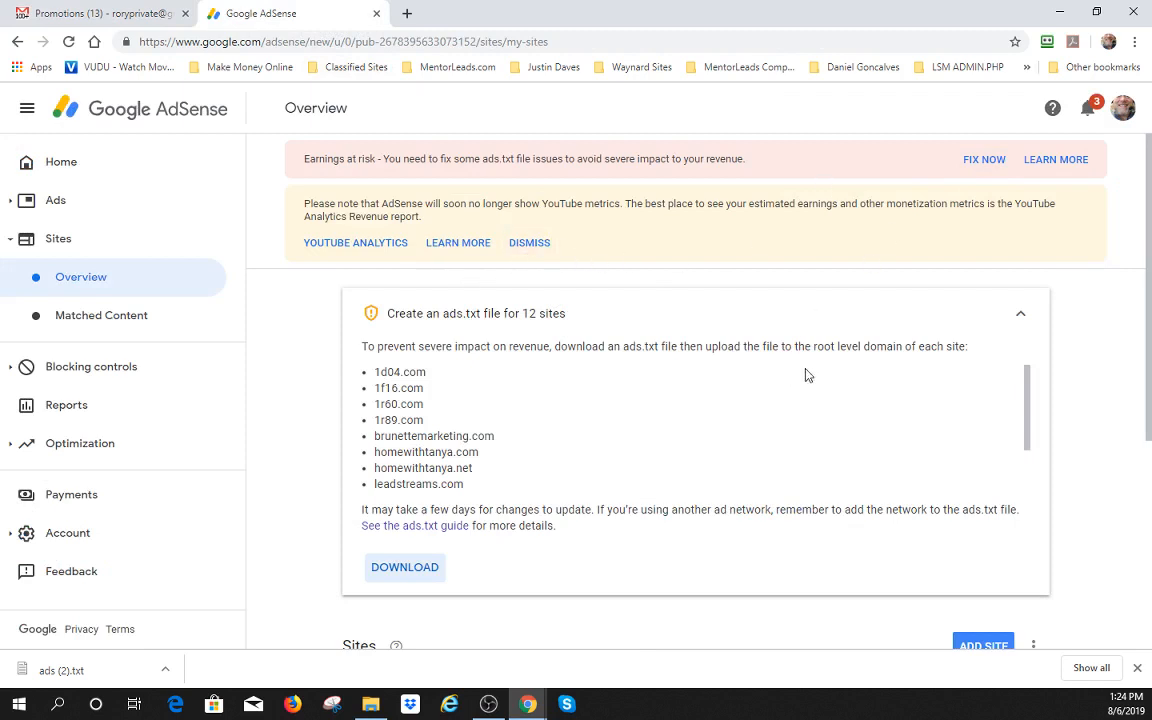
{"action": "mouse_move", "coordinate": [757, 580]}
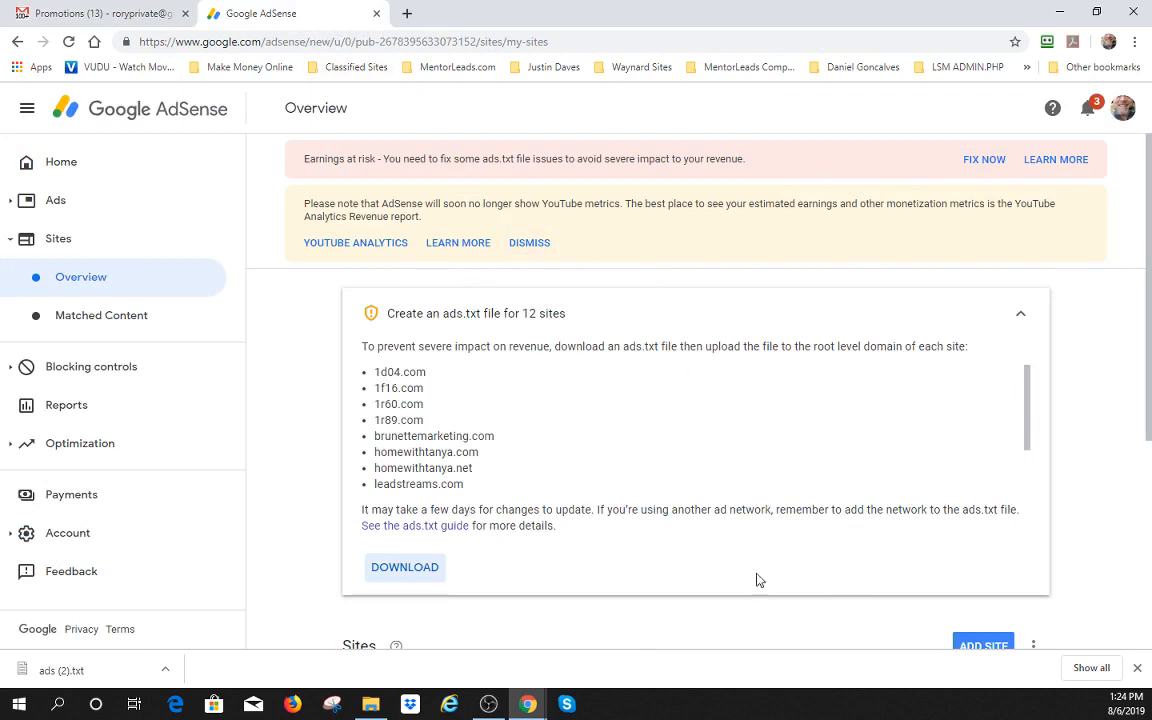
{"action": "mouse_move", "coordinate": [640, 317]}
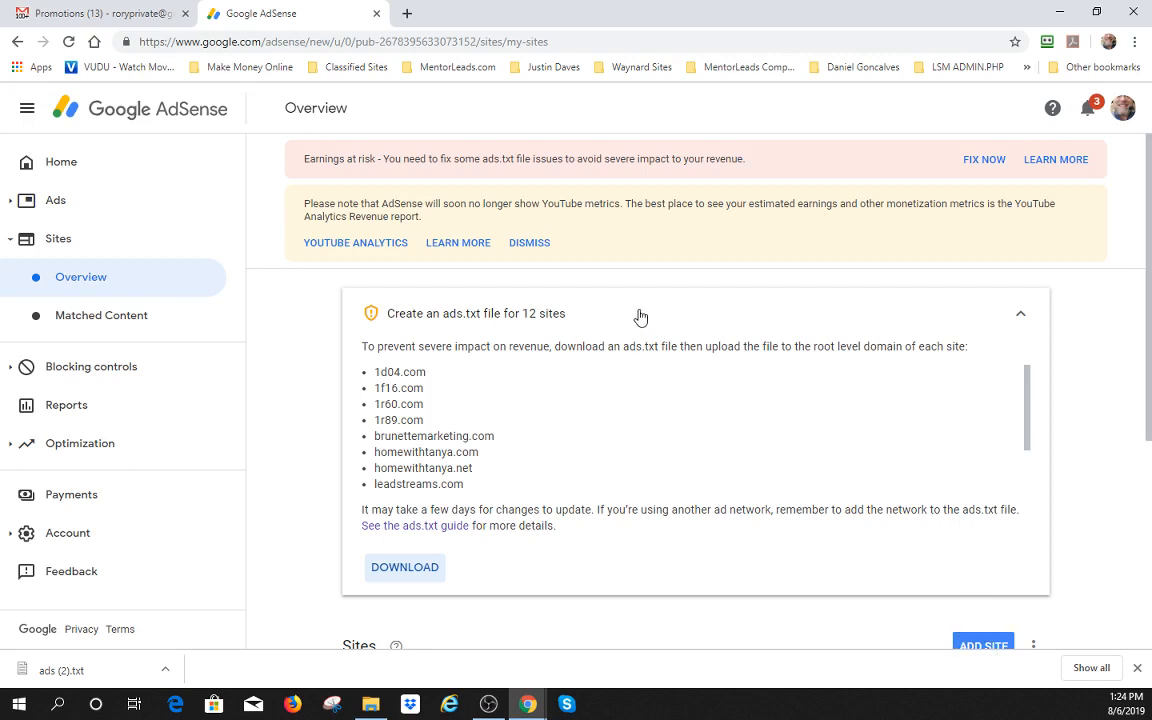